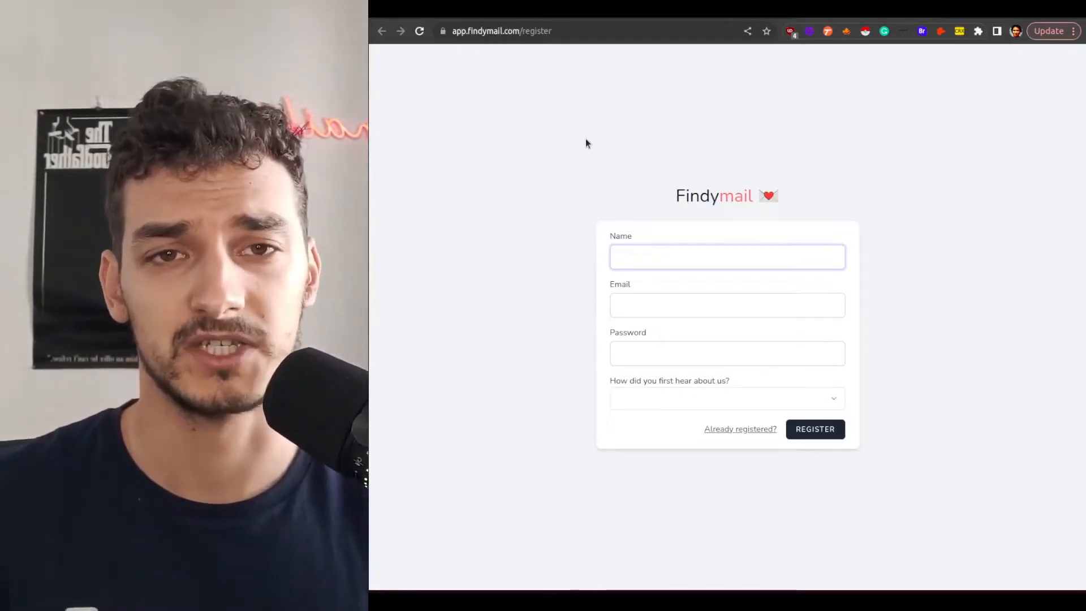
Follow the register page's link to the Findymail Email Finder & Scraper Chrome Web Store listing
click(728, 257)
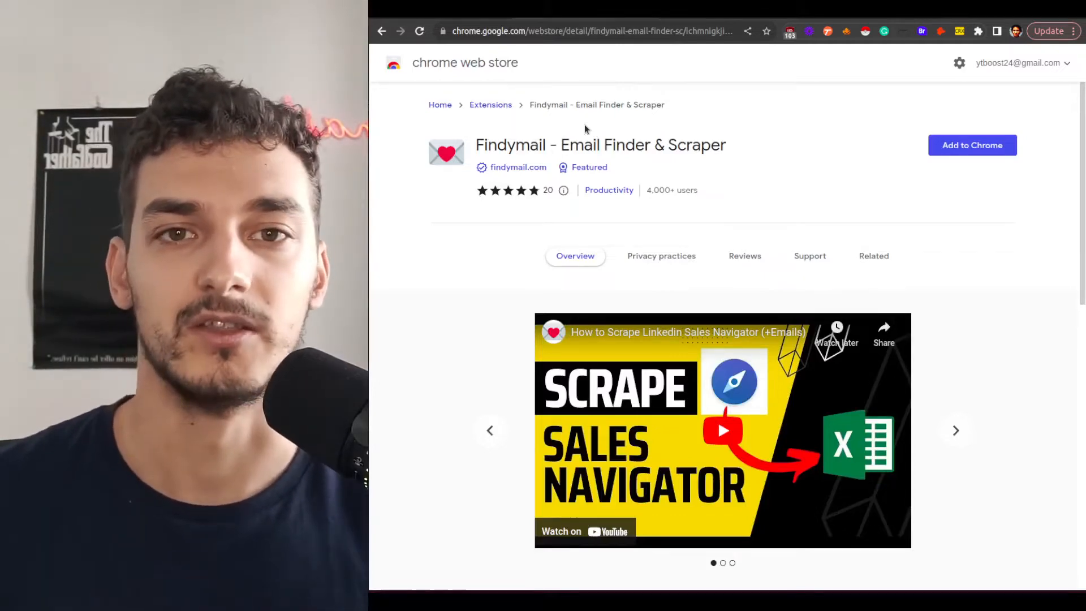
Add the Findymail Email Finder & Scraper extension to Chrome
scroll(down, 3)
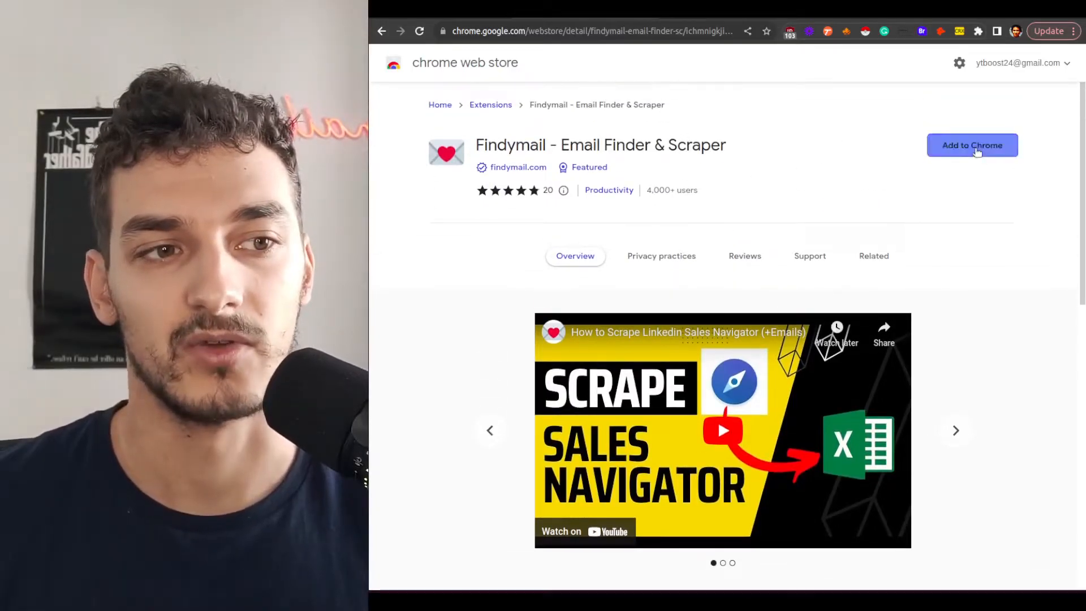
click(972, 145)
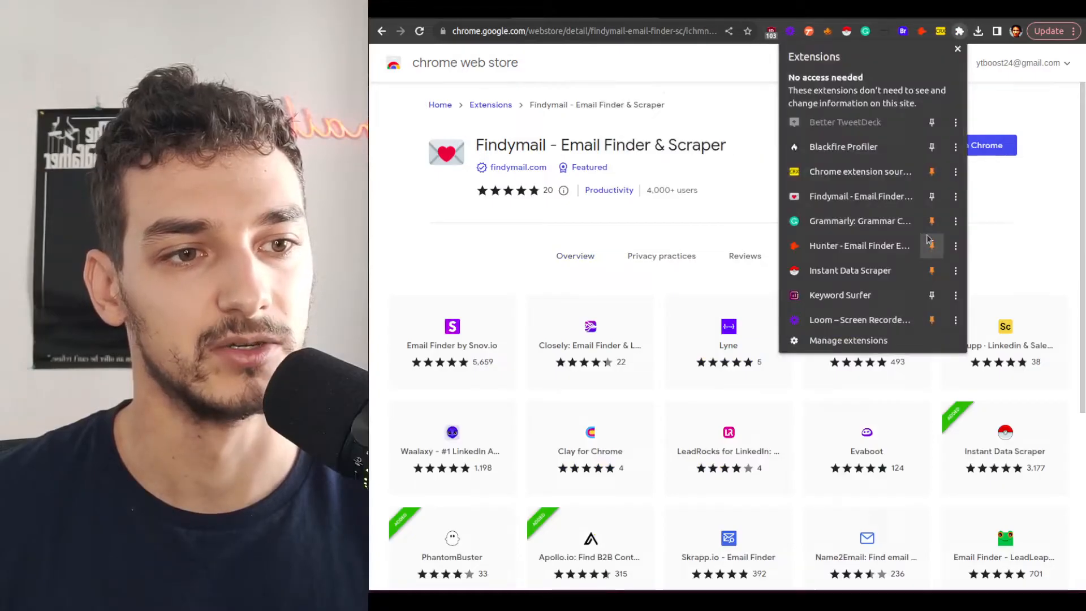
Open the Findymail extension, log in, and advance through two onboarding slides
click(939, 31)
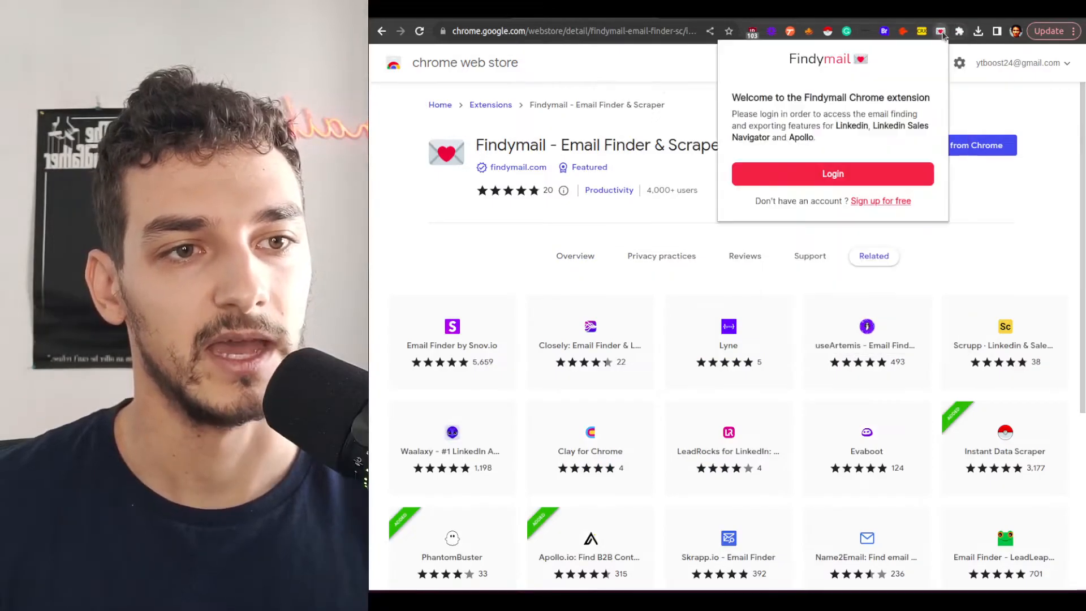
mouse_move(840, 168)
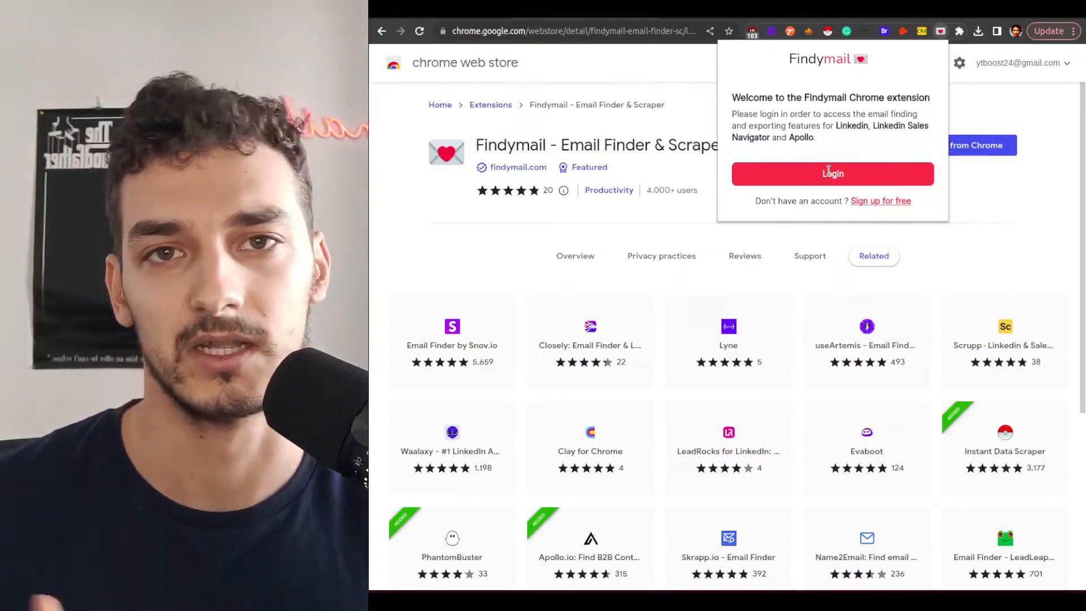
click(832, 174)
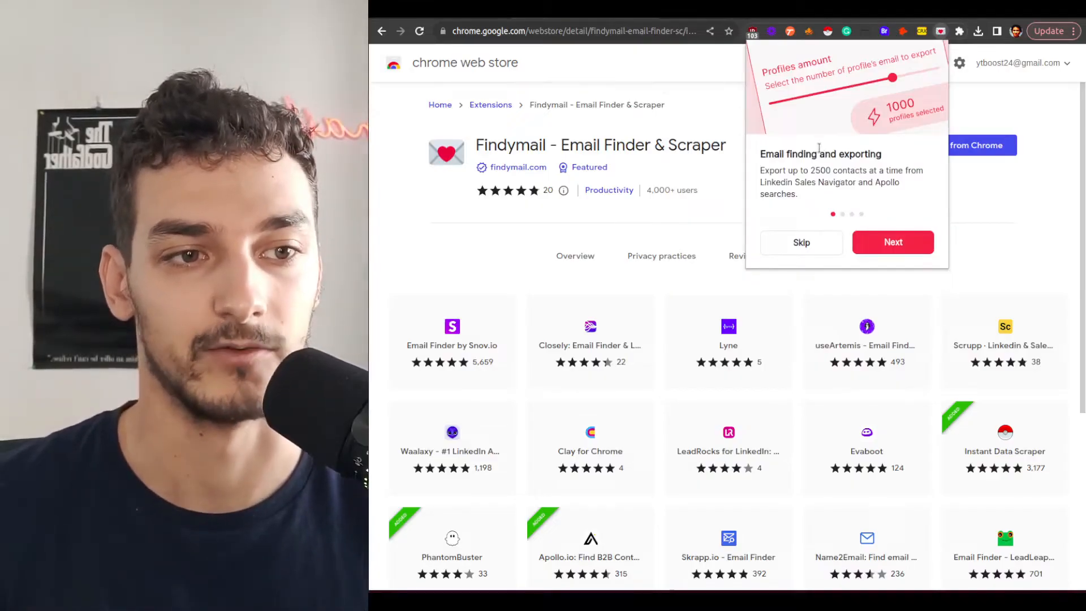
click(893, 242)
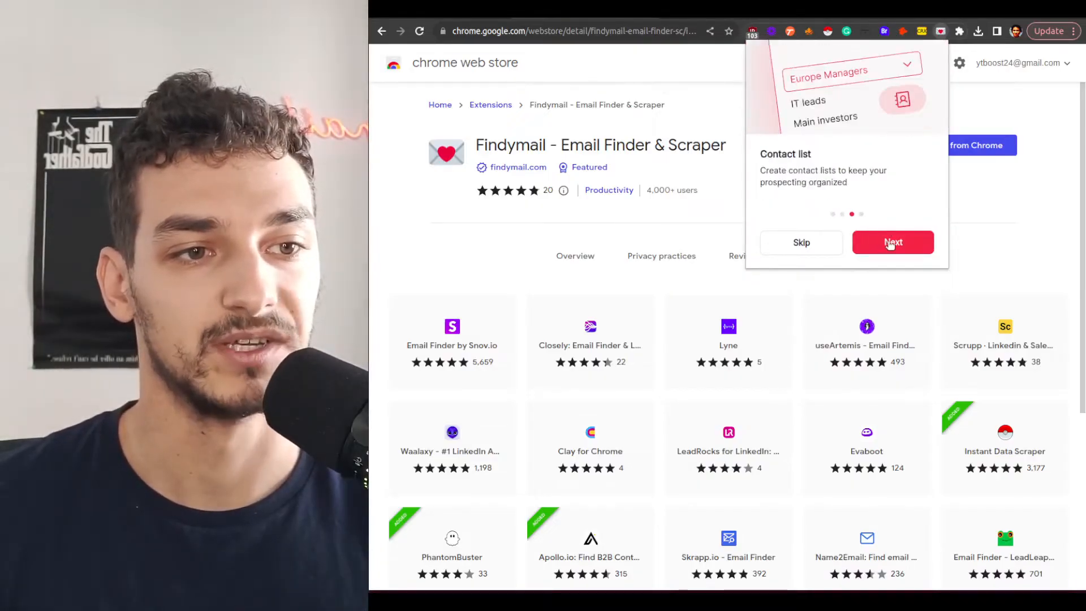
click(892, 242)
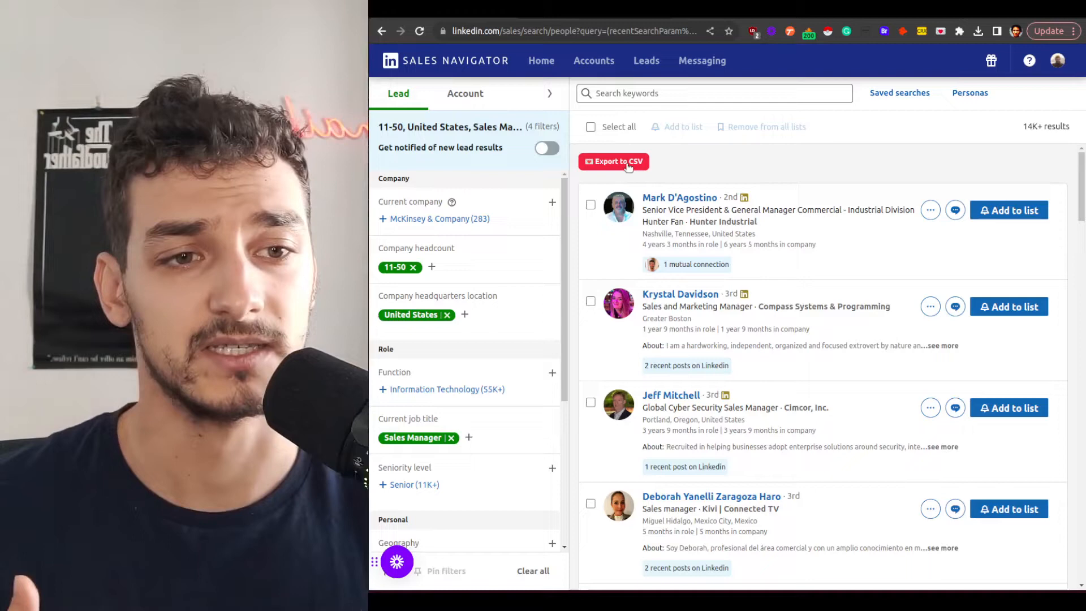
Open the Findymail Export to CSV dialog for the Sales Navigator lead results
click(614, 162)
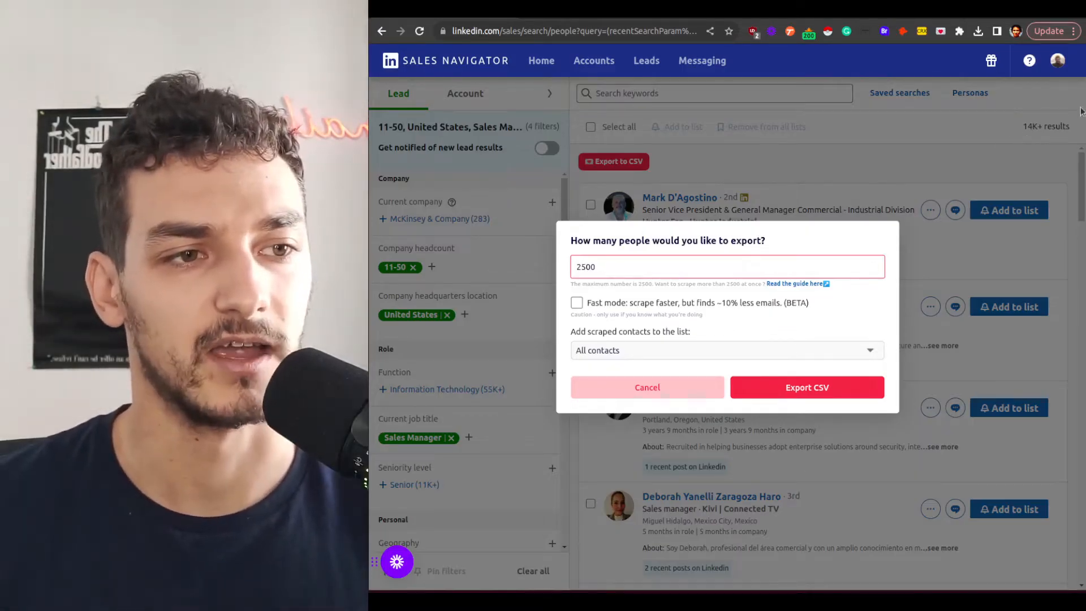
mouse_move(1057, 106)
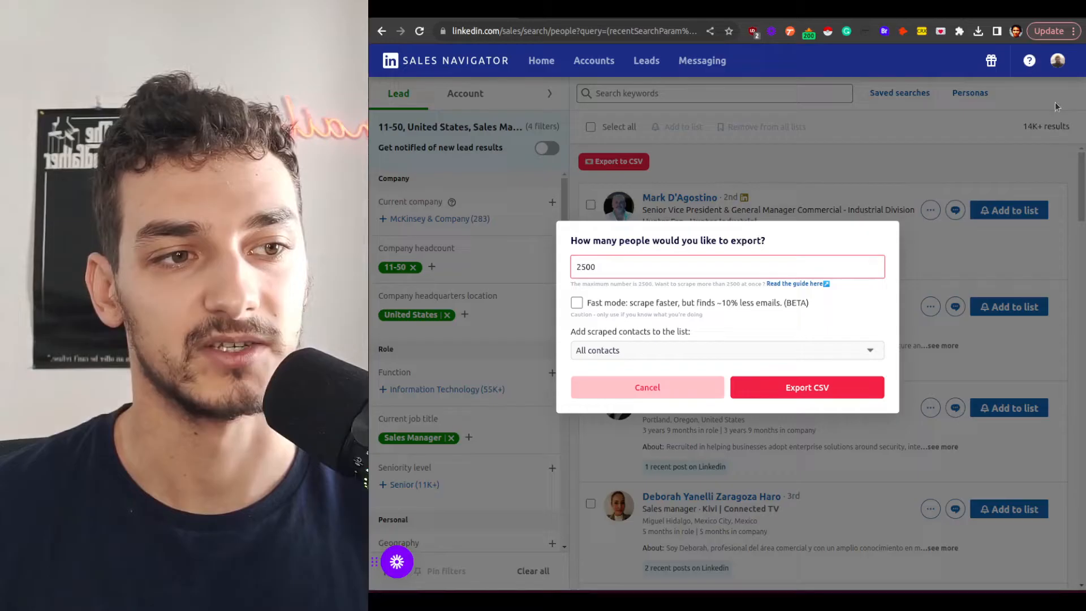
mouse_move(960, 164)
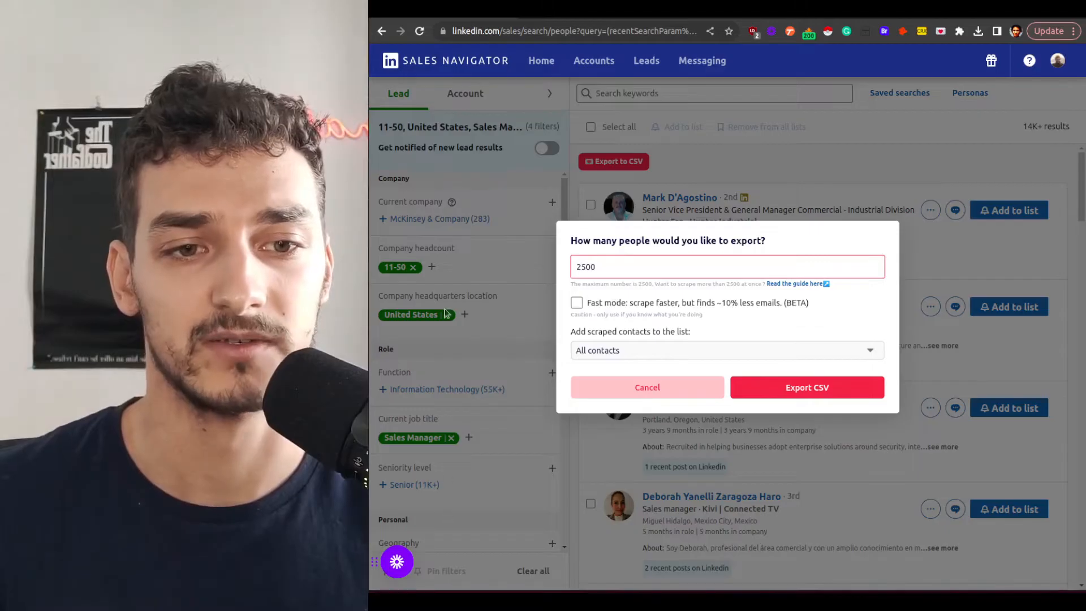
mouse_move(440, 276)
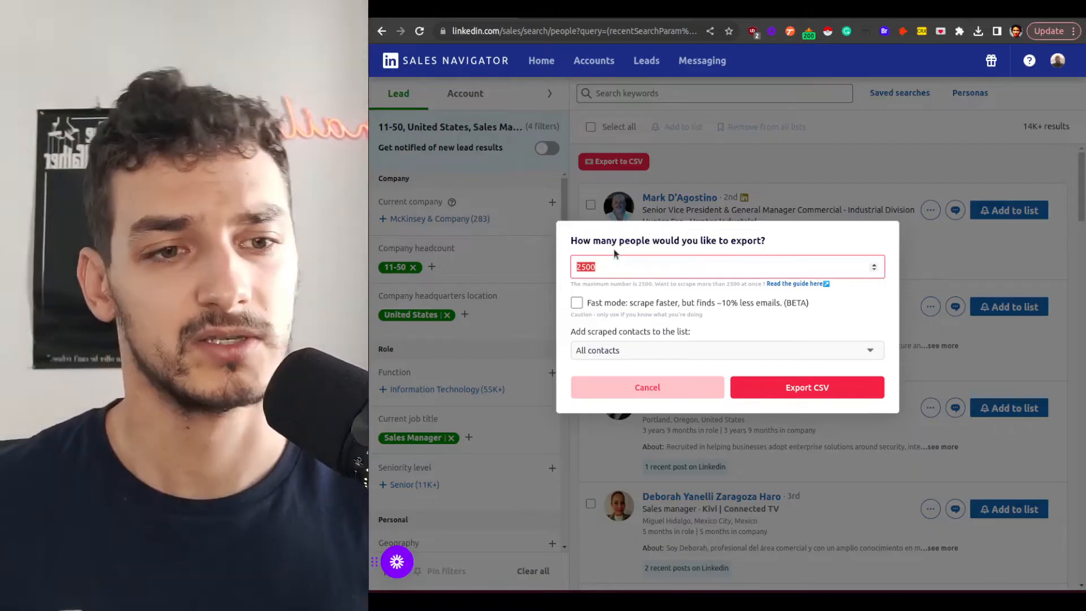
Set the export count to 30 leads and export them to CSV
text(30)
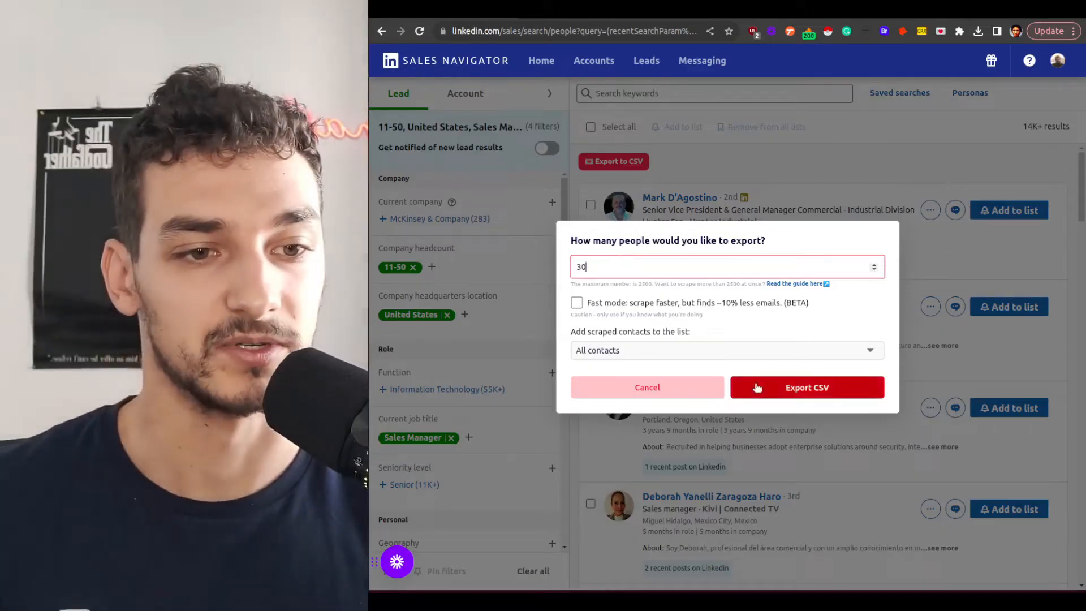
click(806, 388)
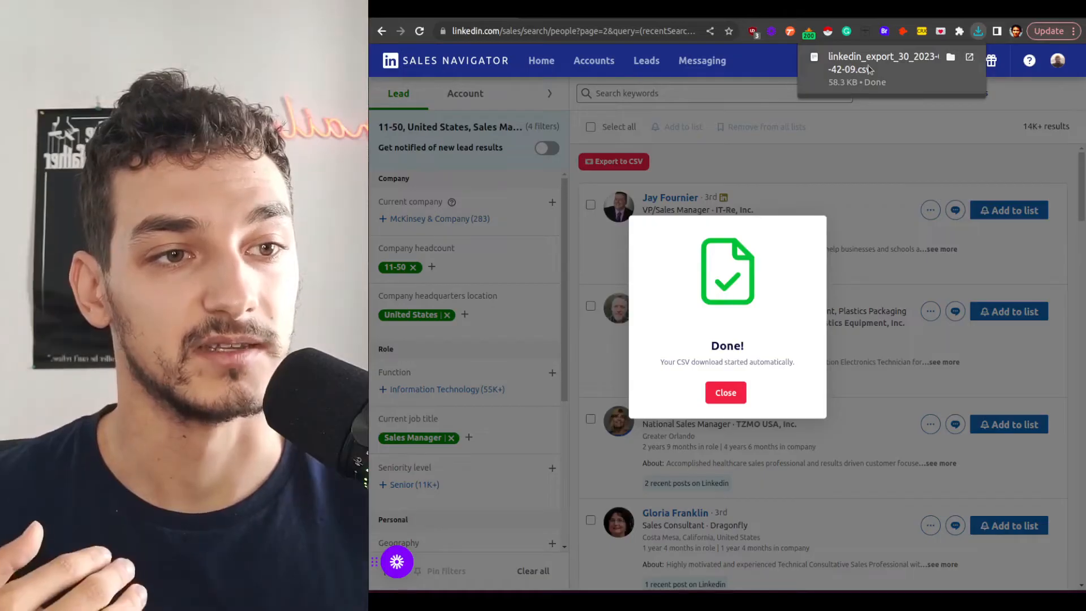
mouse_move(881, 71)
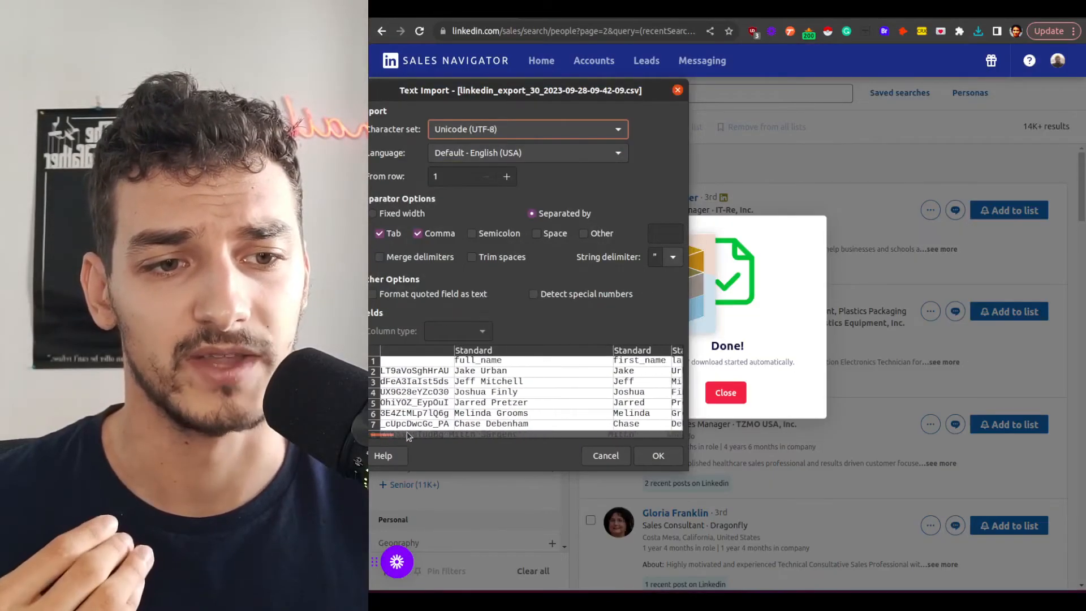
Scroll the CSV import preview right to view the lead email column
scroll(right, 3)
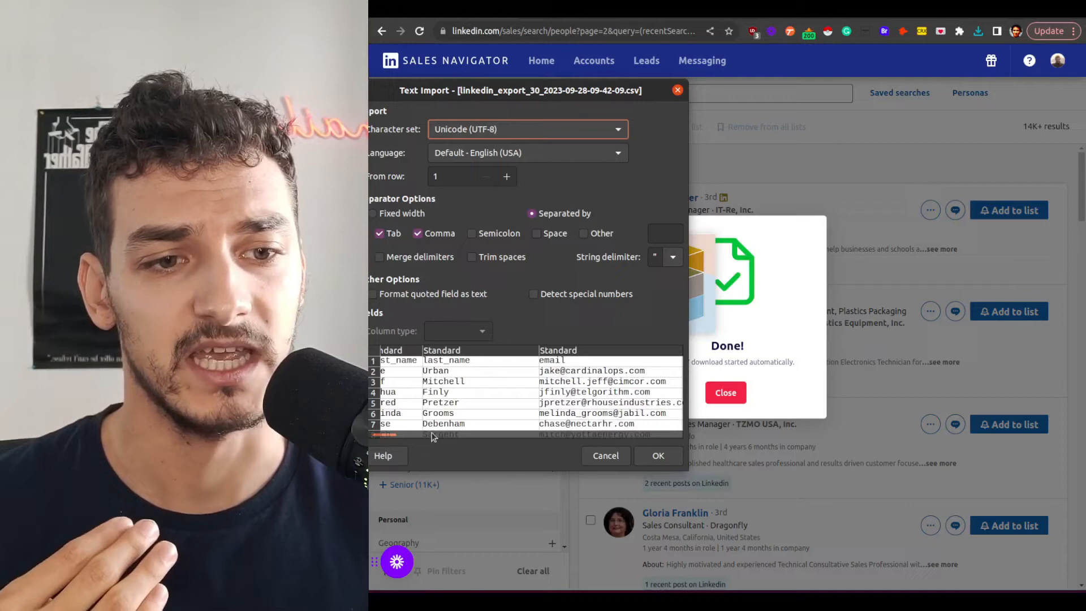